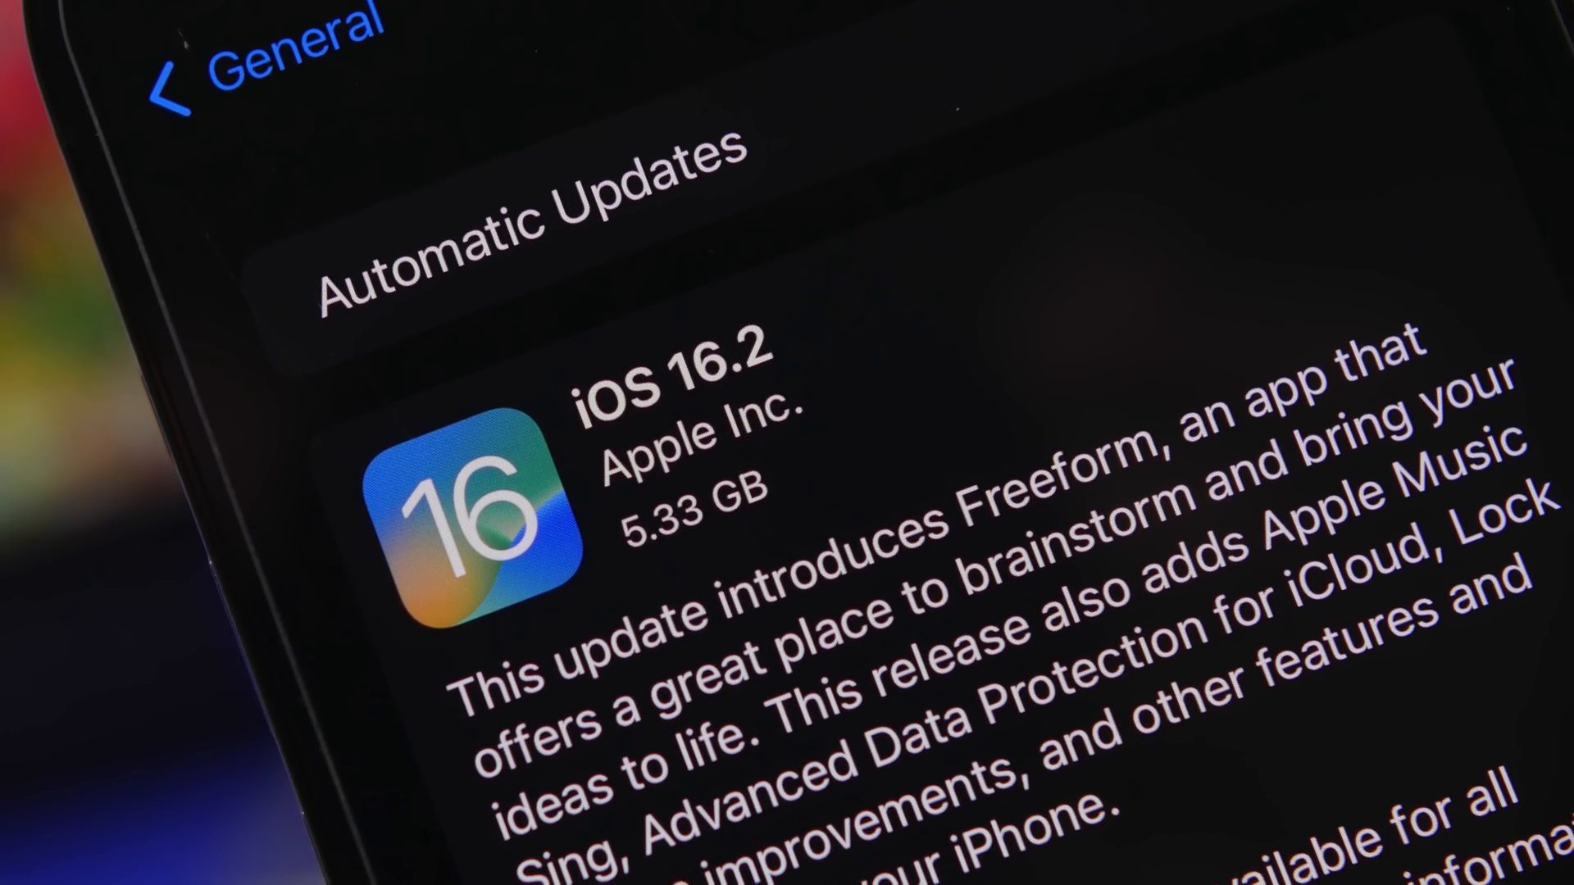
Swipe back to the first home-screen page, then bring up the Google sign-in page at the password step
scroll(down, 3)
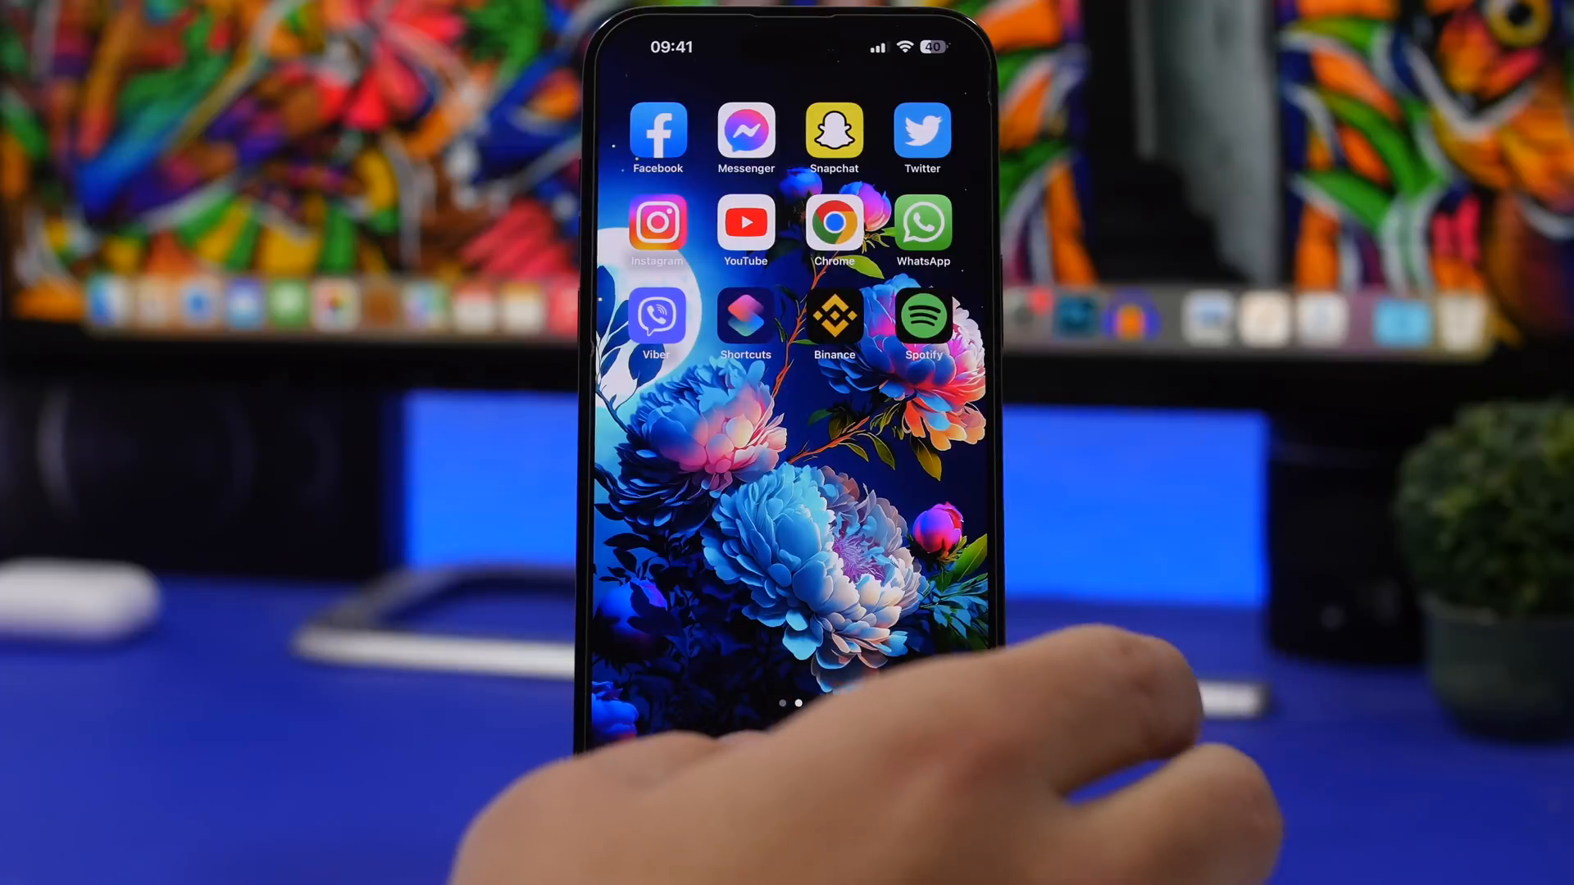
scroll(left, 3)
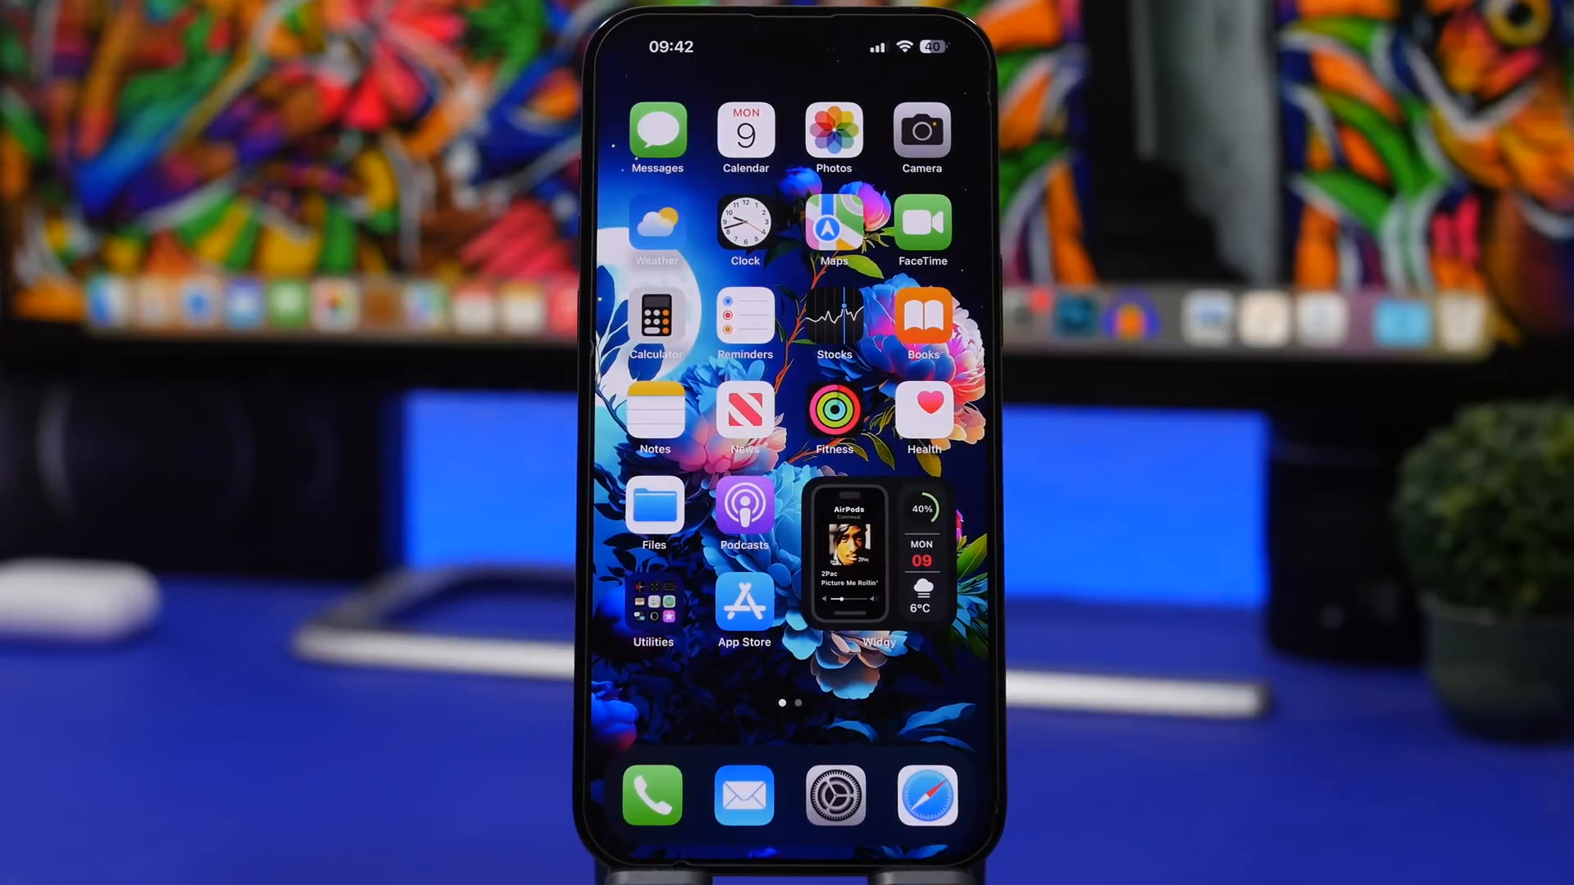
click(652, 796)
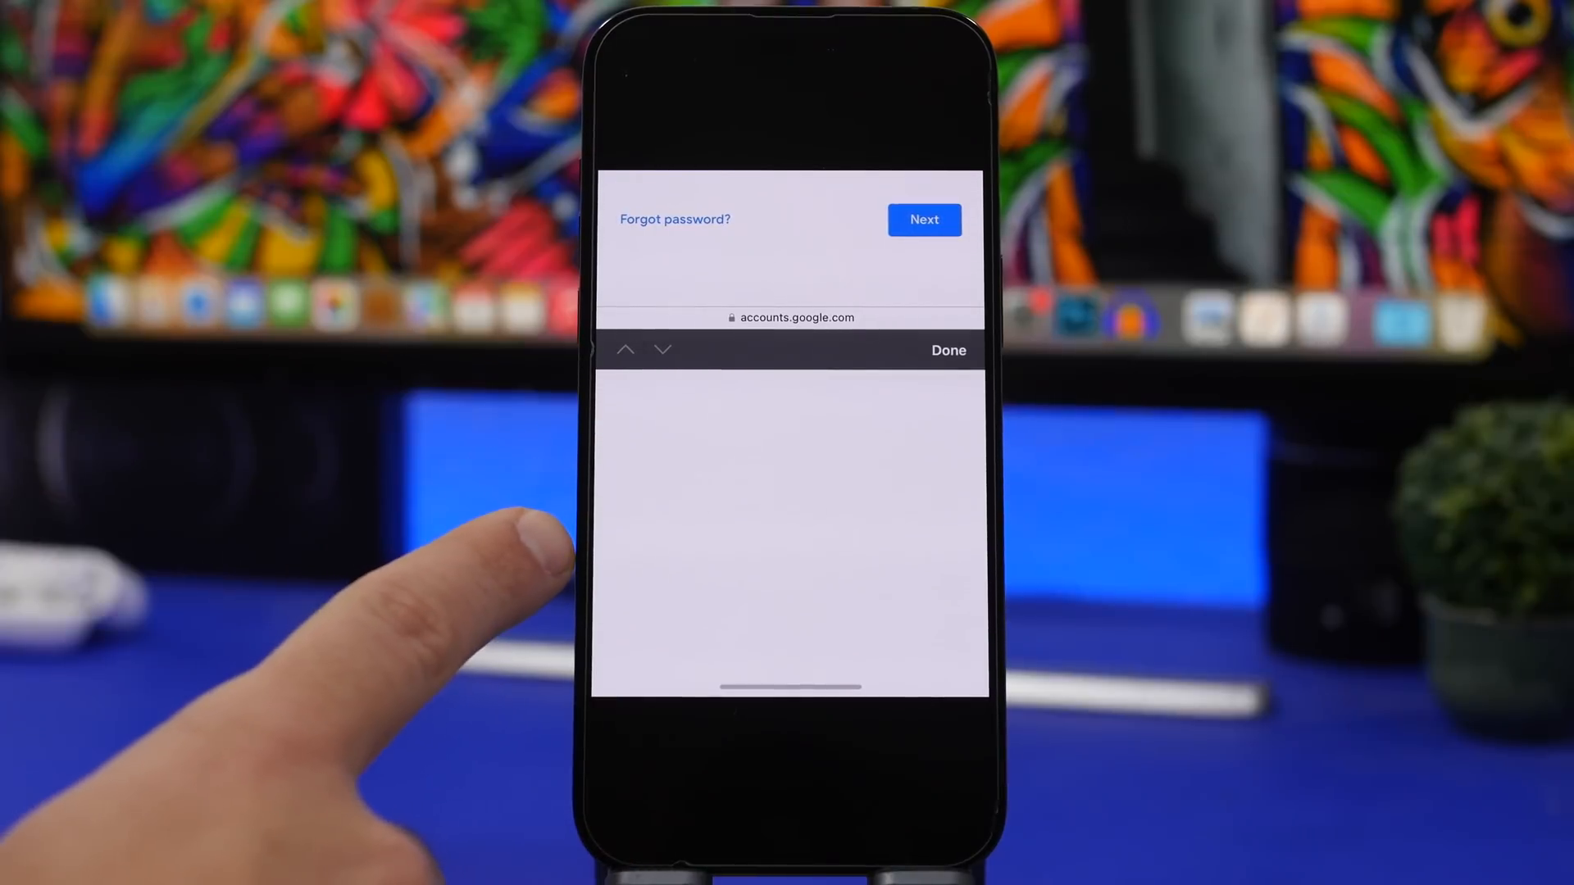
mouse_move(752, 552)
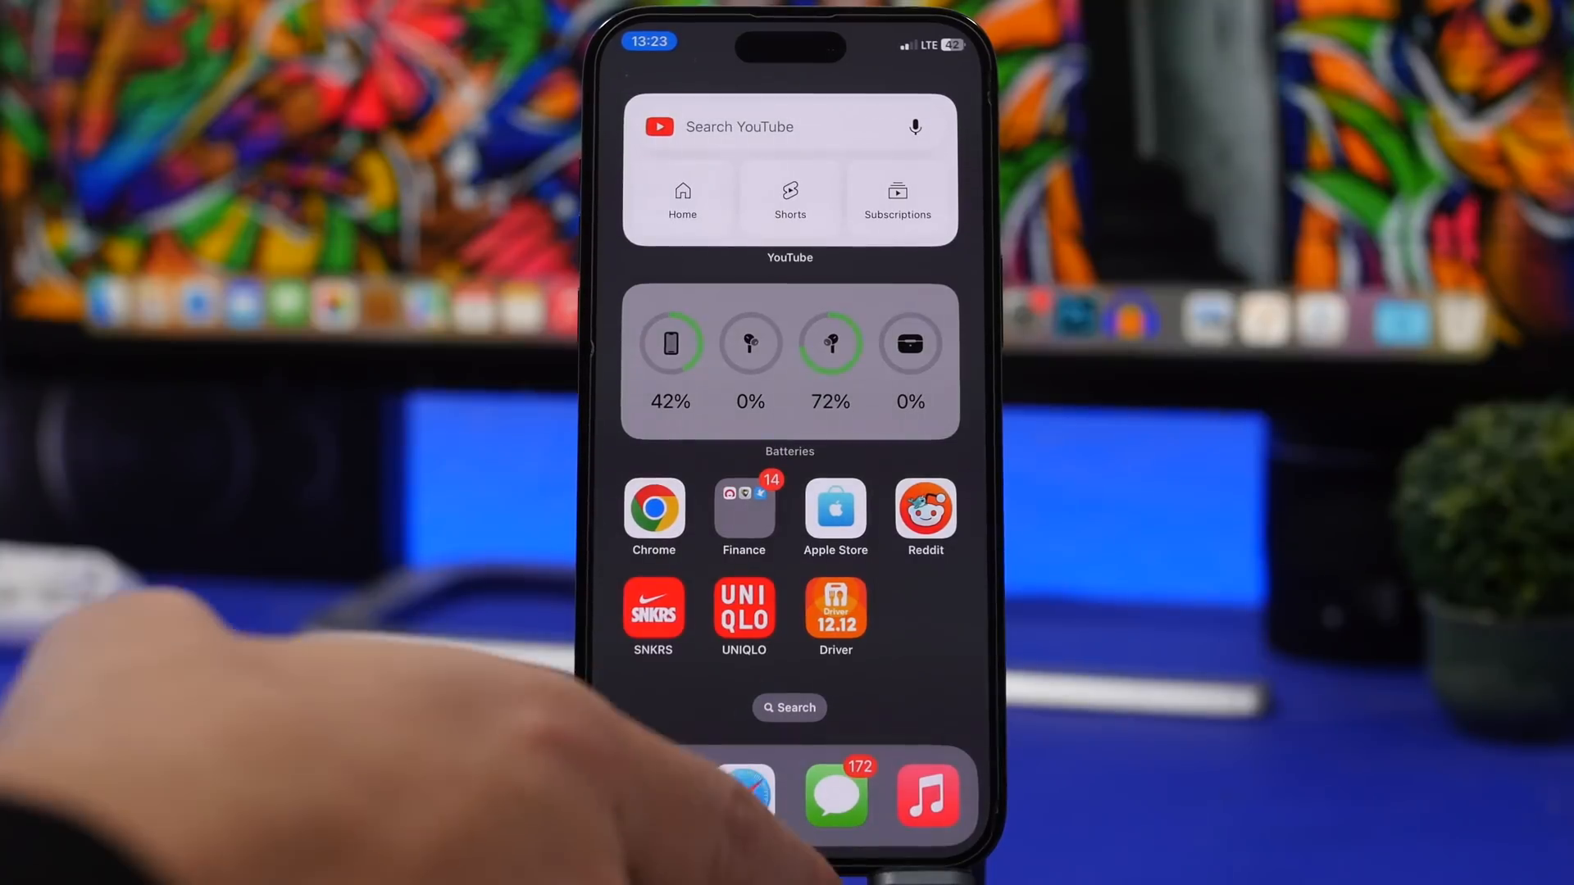
Swipe past the blank Google sign-in screenshots back to the first home-screen page with the dock
scroll(left, 3)
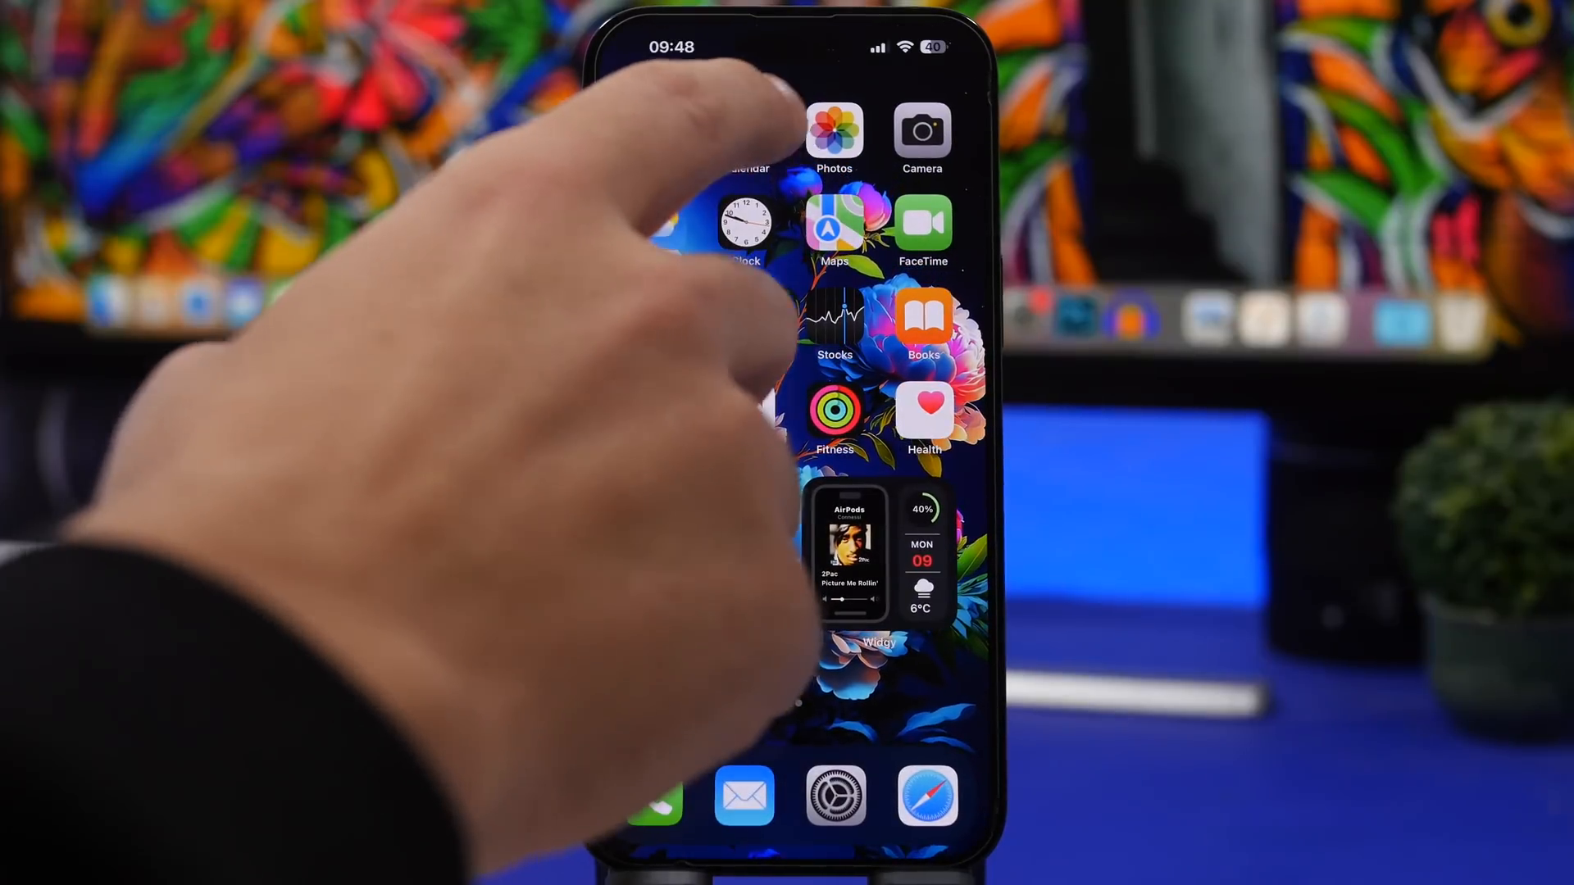